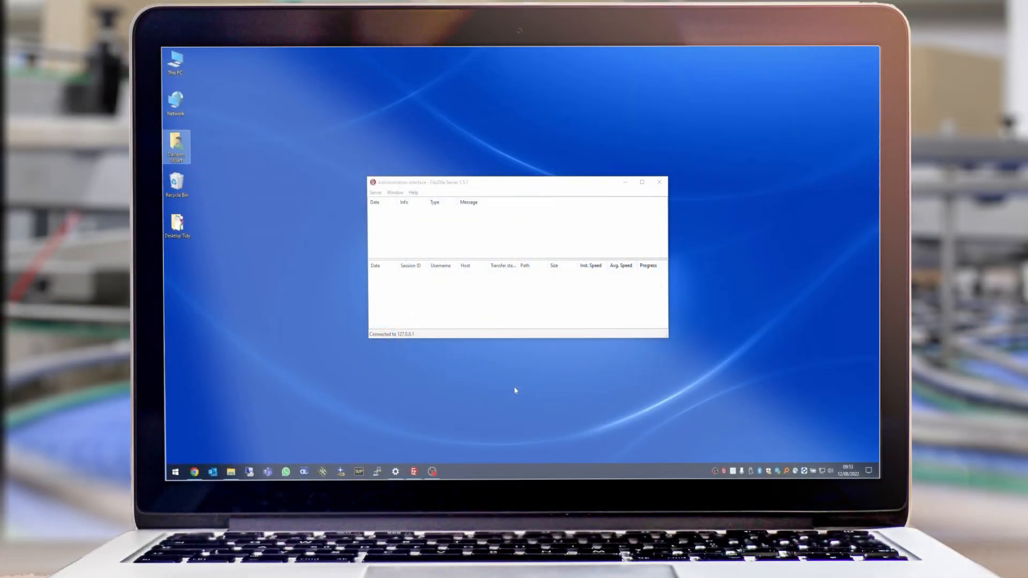
mouse_move(520, 387)
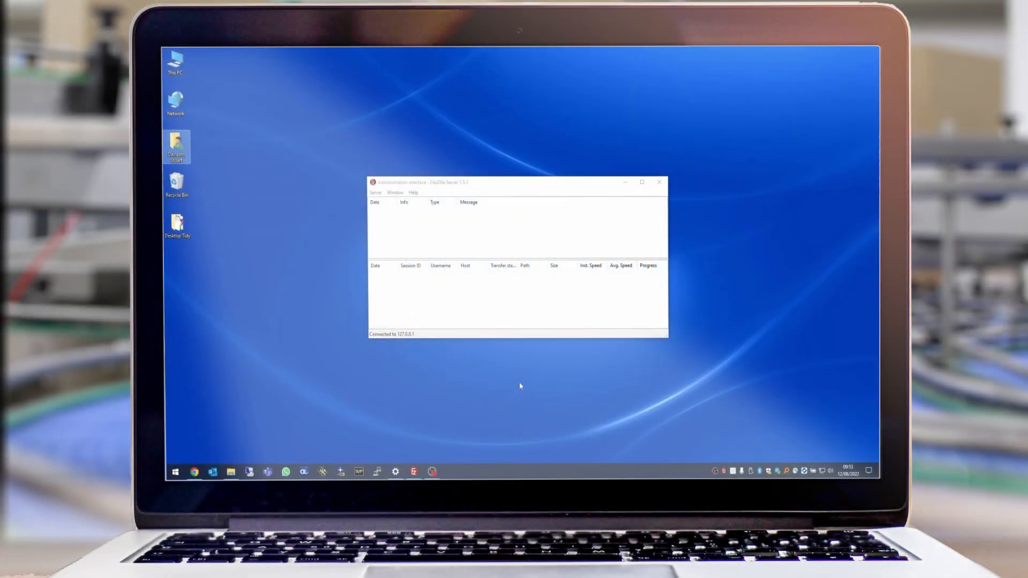
Bring up the Settings dialog from the Server menu's Configure command
left_click(376, 192)
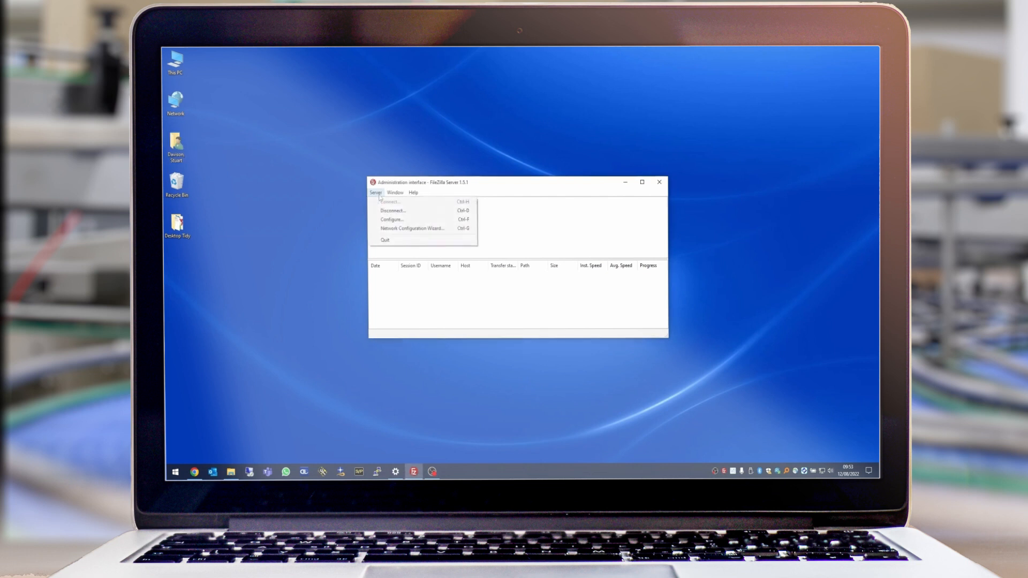
left_click(391, 219)
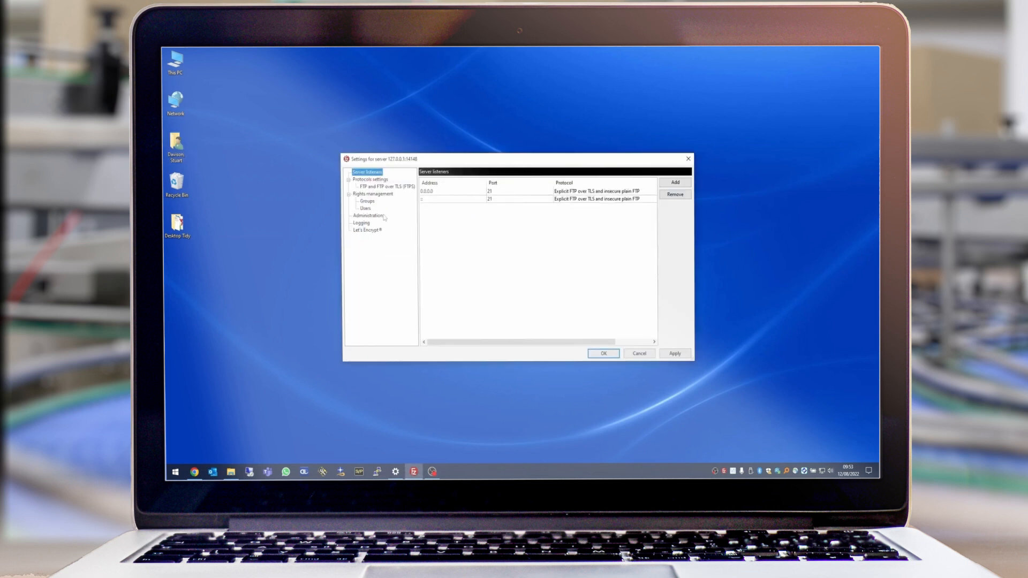
Review the user's /ftp mount point with Read + Write access and confirm with OK
left_click(365, 209)
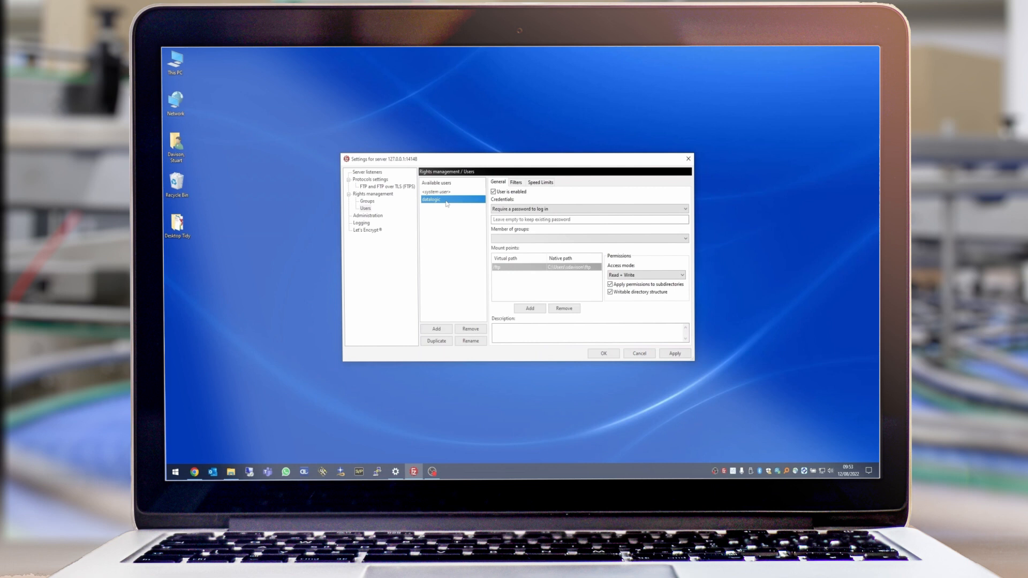
mouse_move(476, 271)
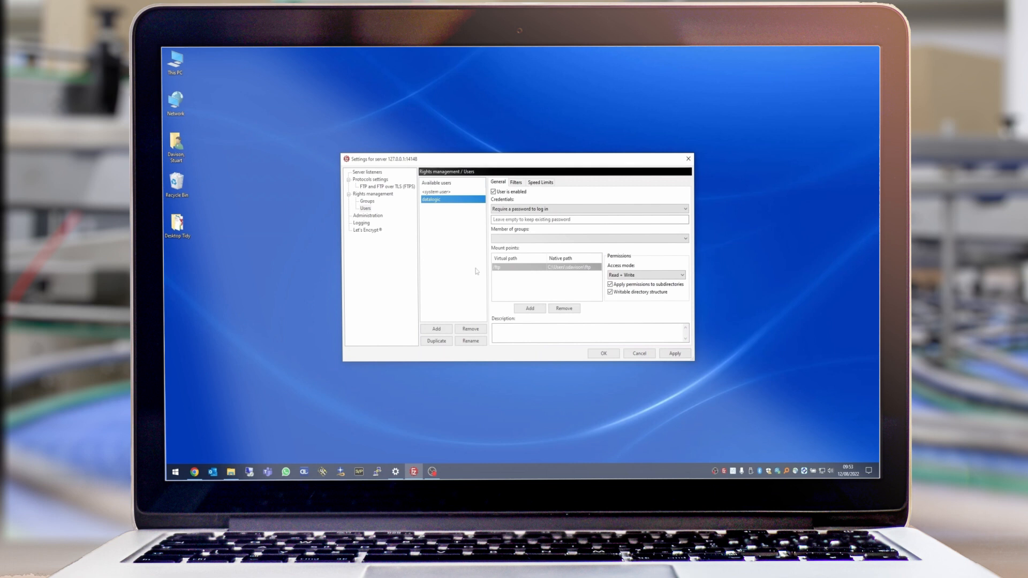
mouse_move(524, 281)
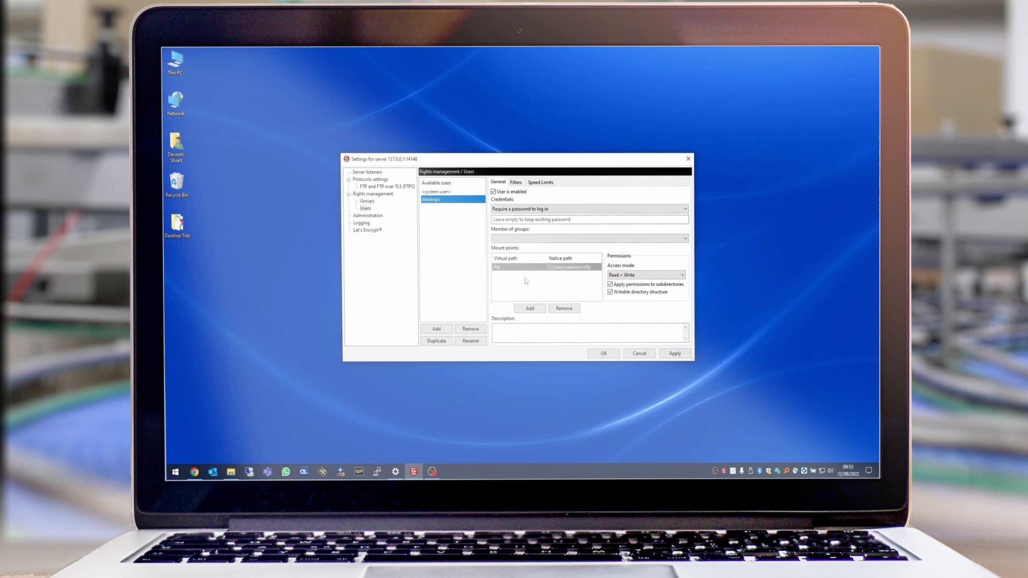
mouse_move(537, 271)
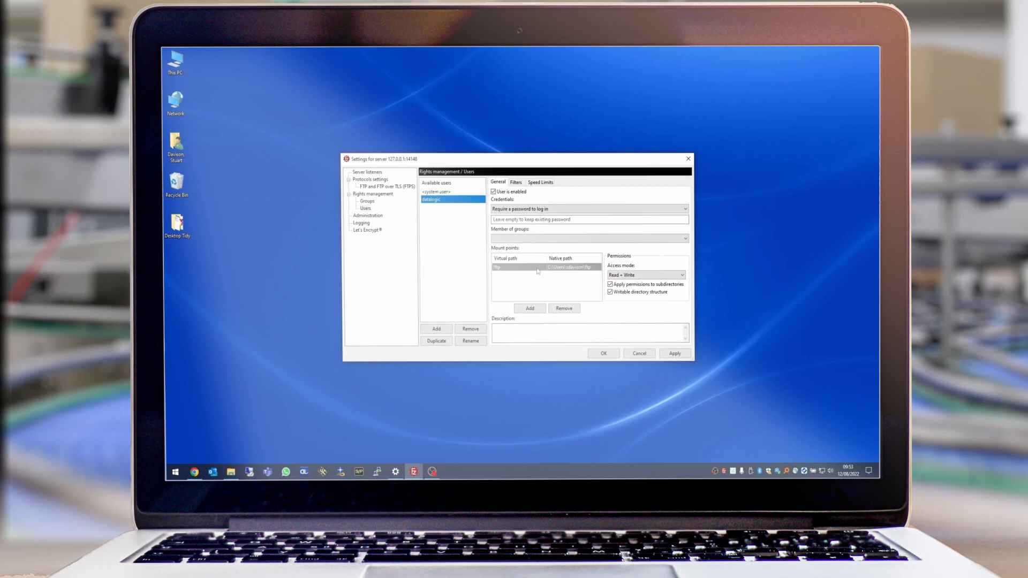
mouse_move(553, 273)
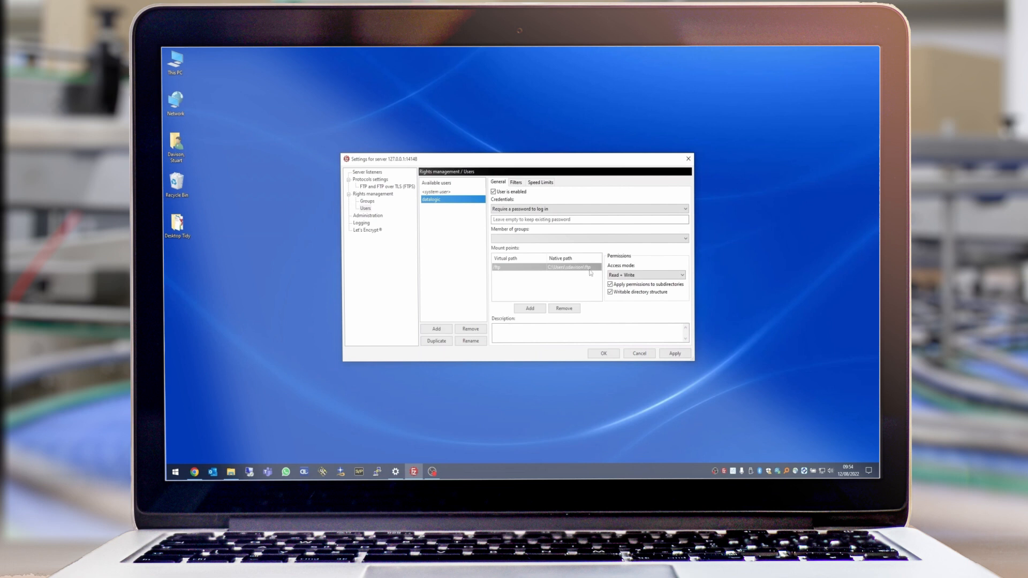
mouse_move(565, 279)
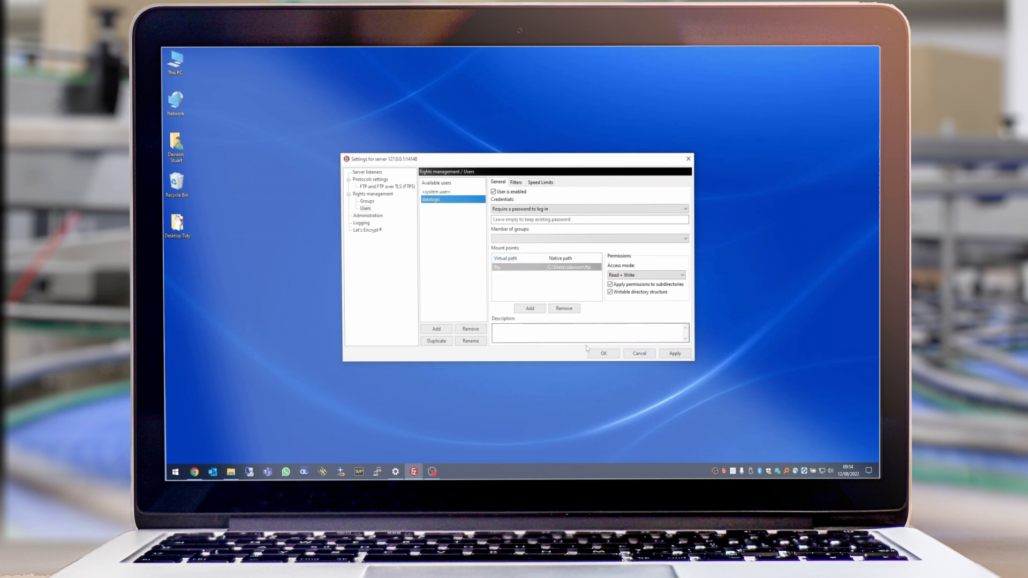
left_click(602, 353)
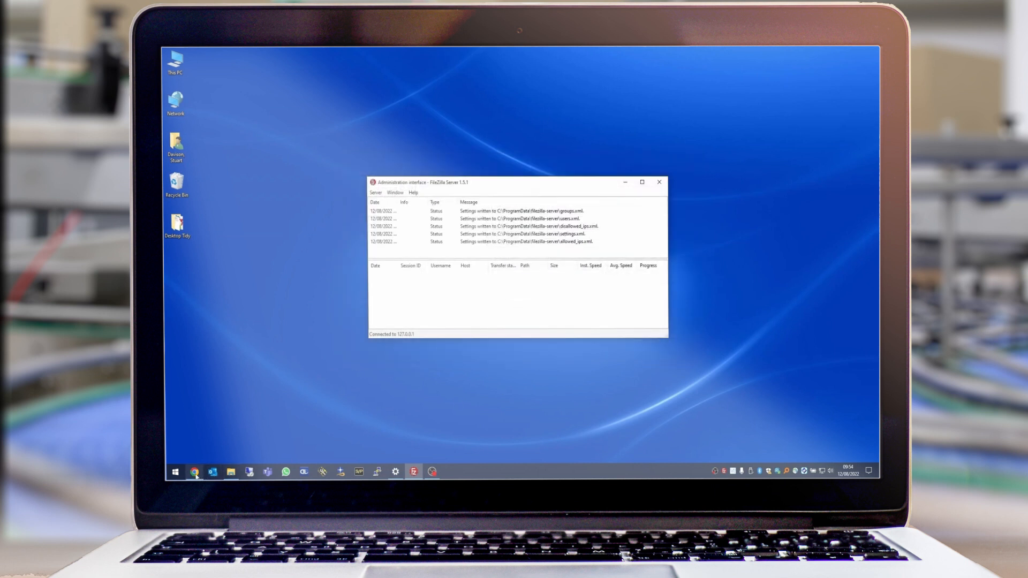
Switch to the camera's web page and reach Image Saving > Destination Settings under Global Settings
left_click(195, 471)
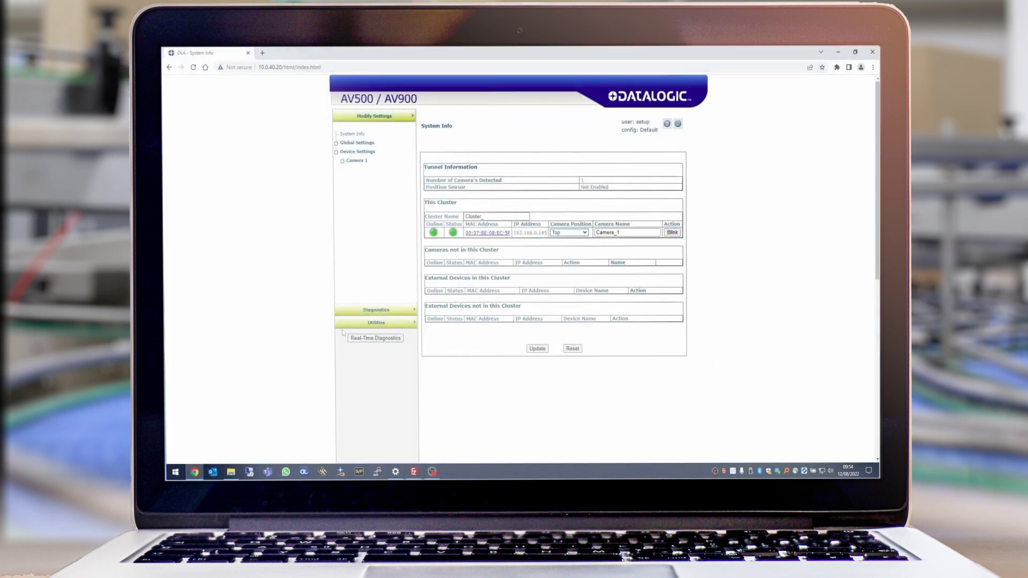
mouse_move(368, 261)
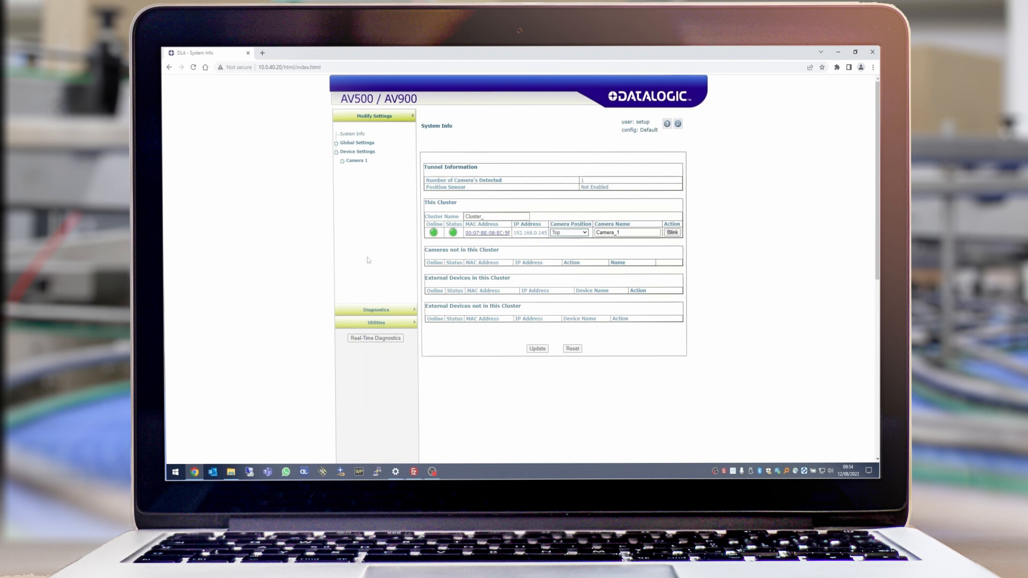
mouse_move(356, 143)
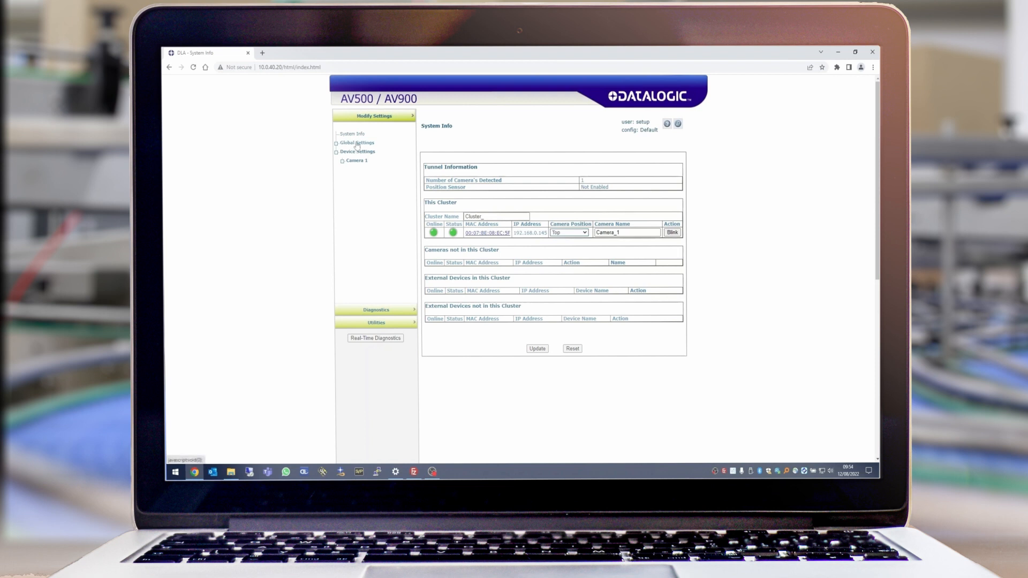
left_click(355, 142)
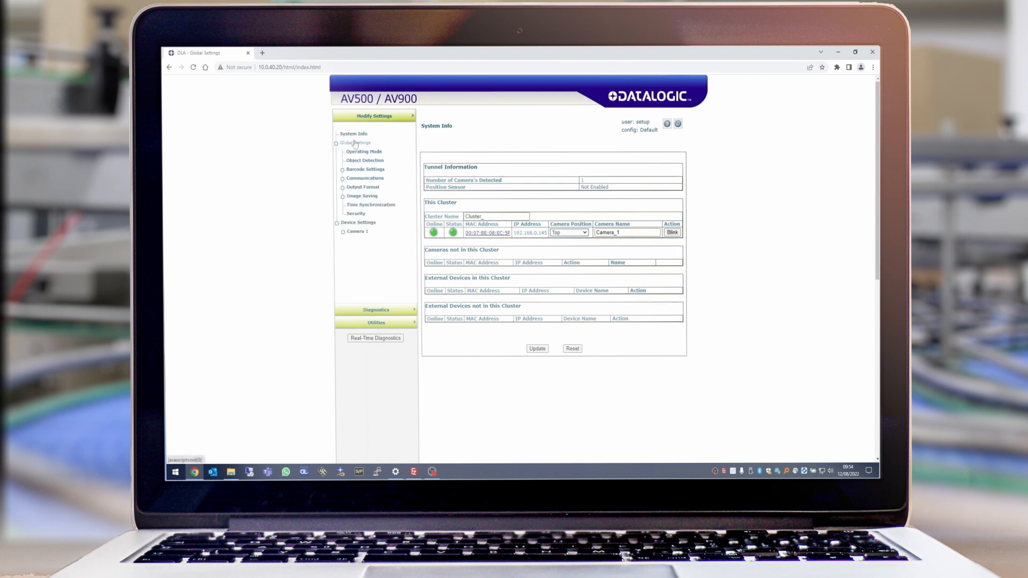
left_click(361, 195)
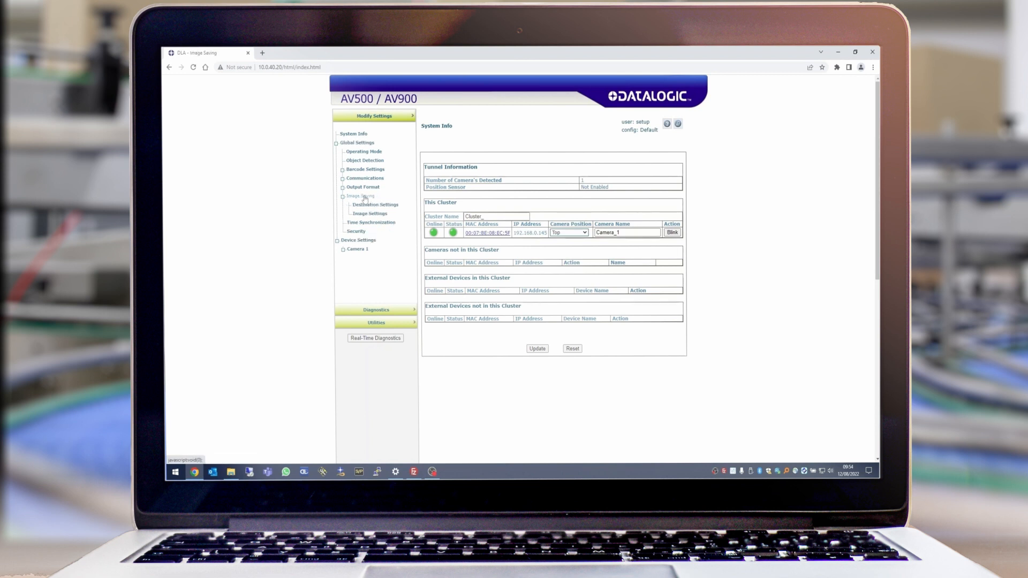
left_click(375, 205)
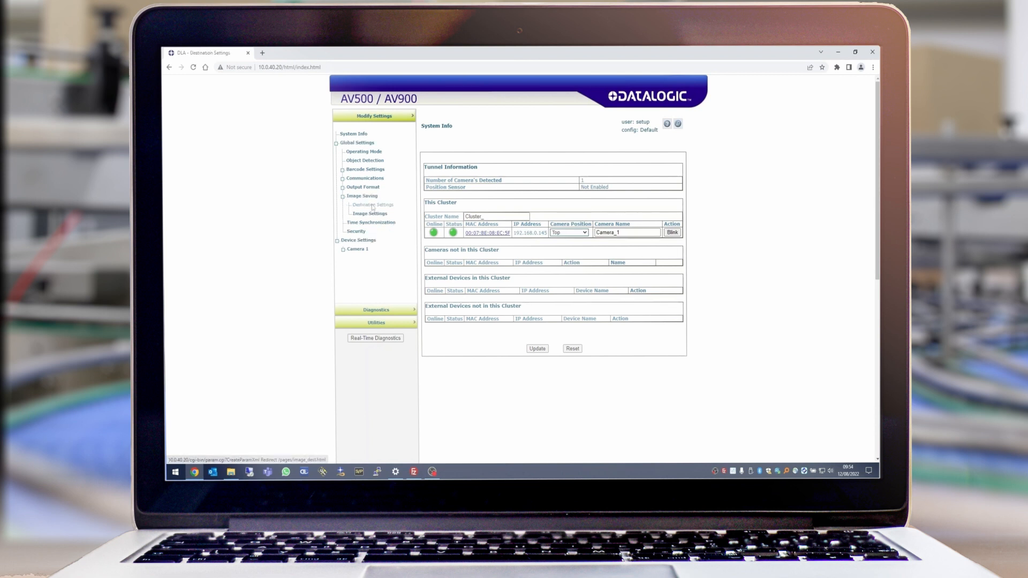
left_click(372, 204)
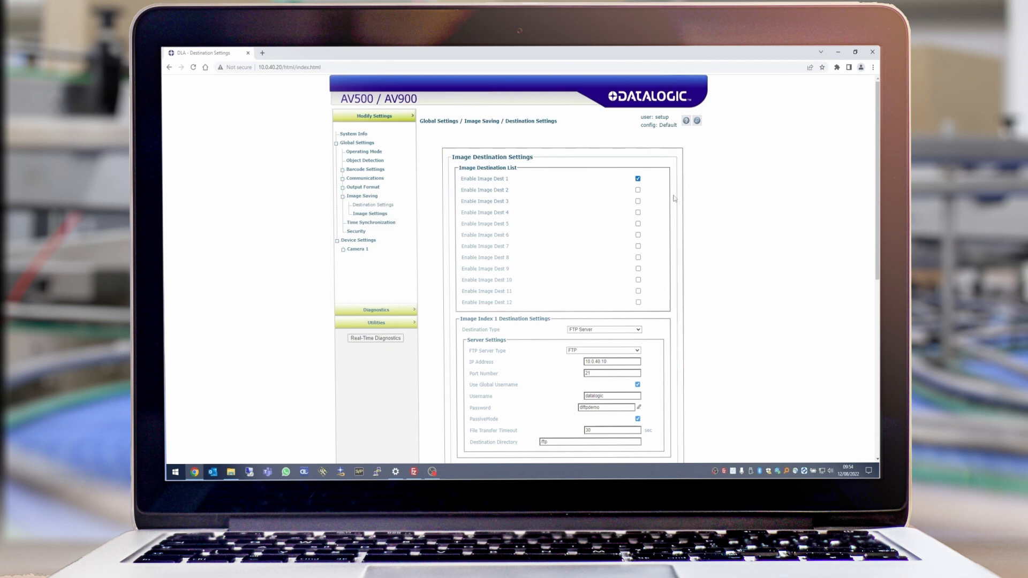
scroll("down", 3)
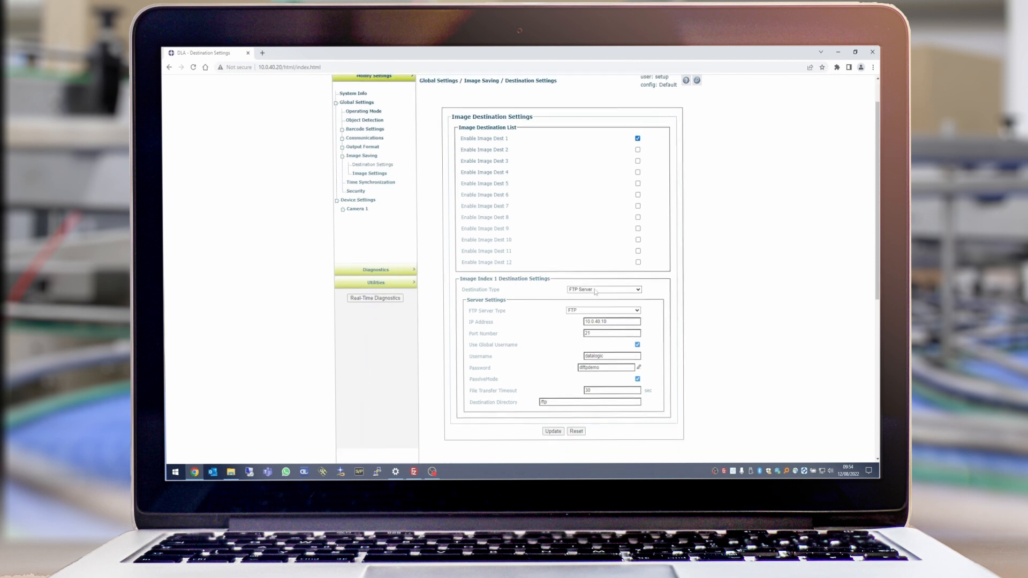
mouse_move(572, 315)
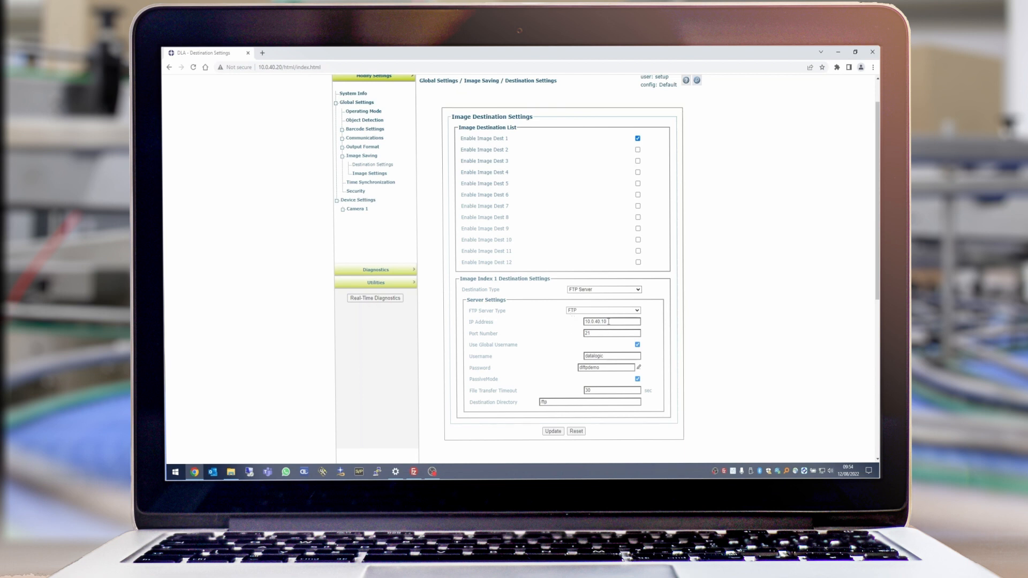
triple_click(612, 322)
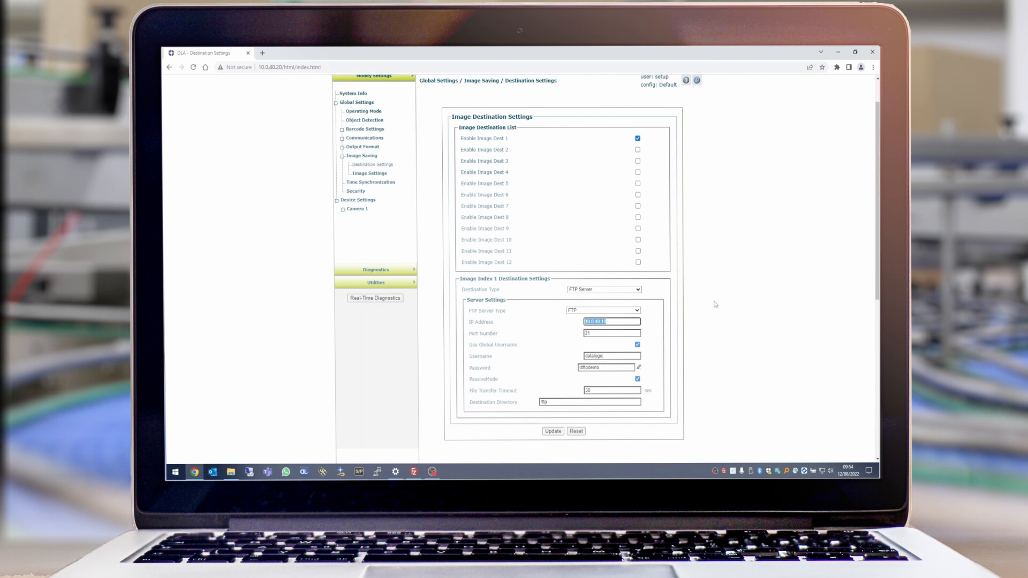
left_click(609, 355)
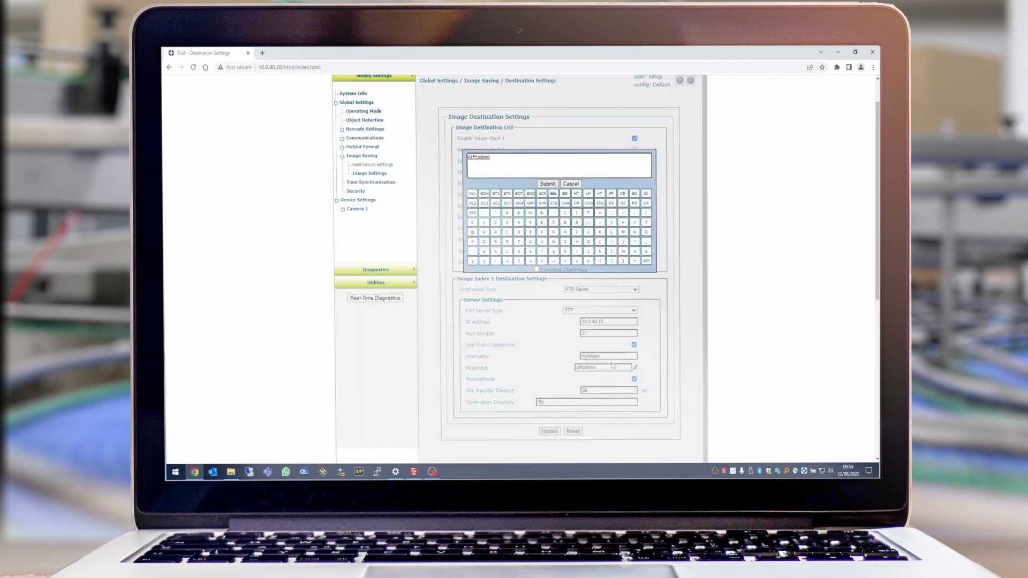
left_click(548, 183)
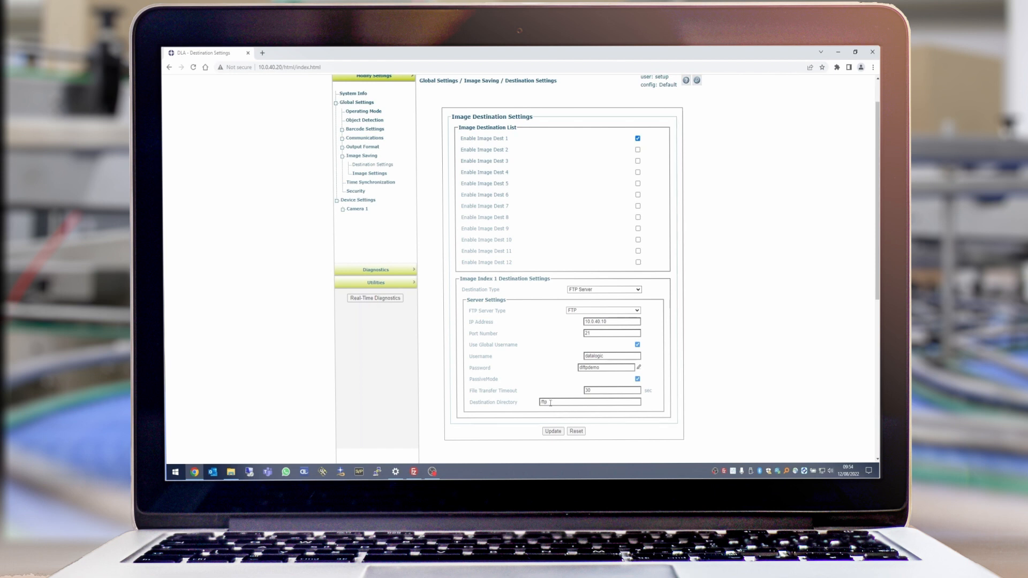
left_click(413, 471)
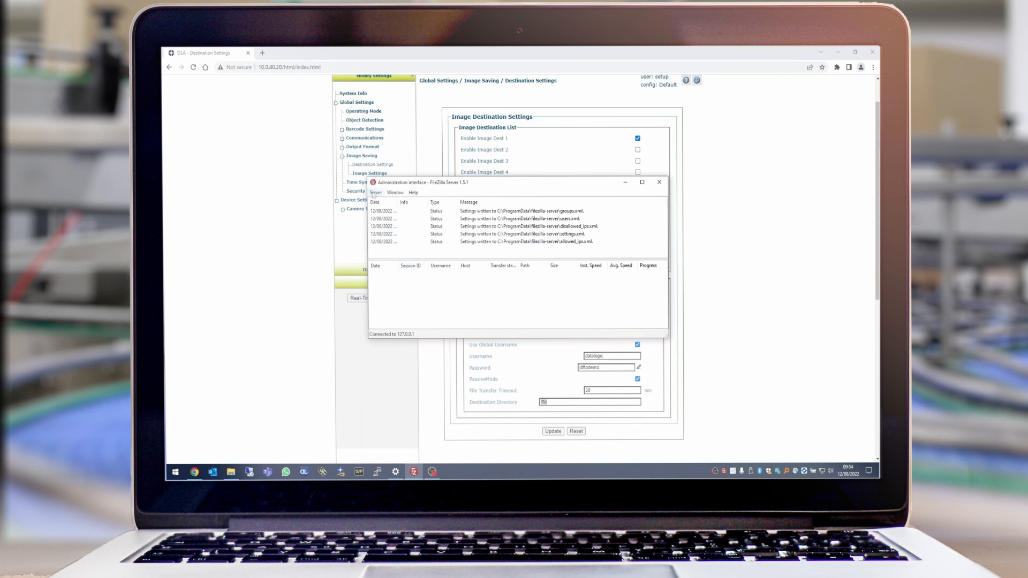
Recheck the datalogic user (enabled, ftp mount), confirm with OK and minimize the administration window
left_click(375, 192)
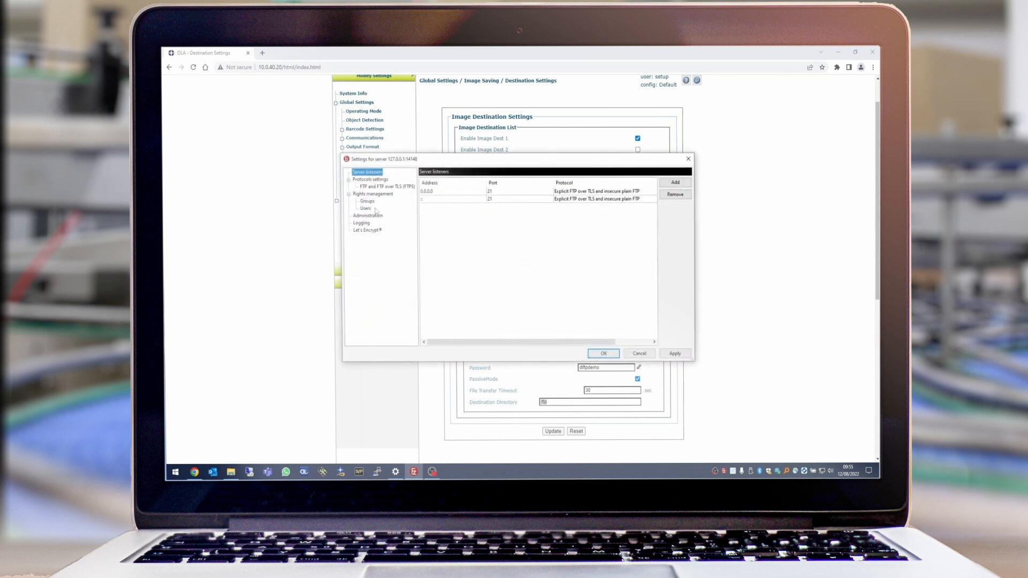
left_click(365, 209)
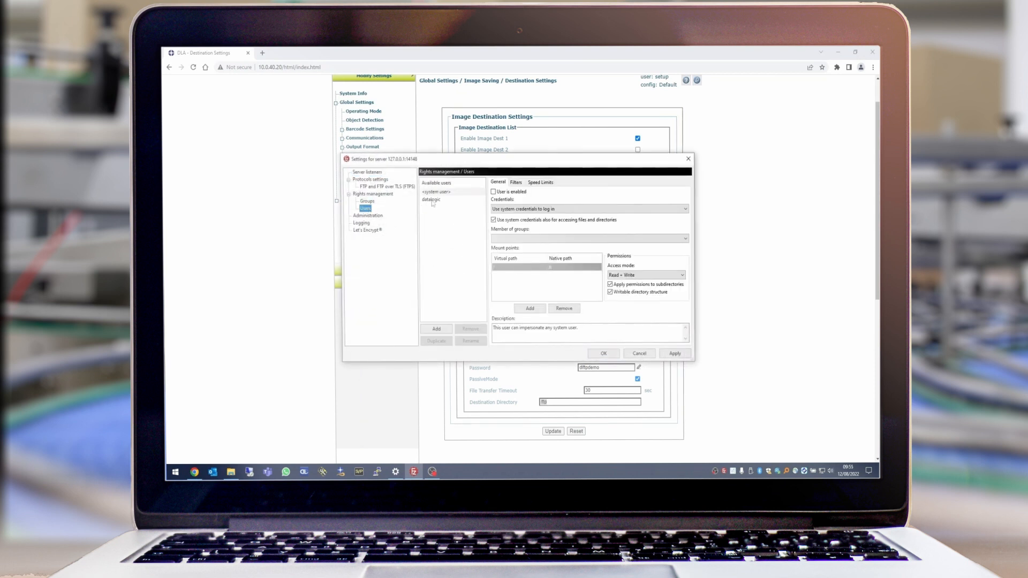
left_click(432, 199)
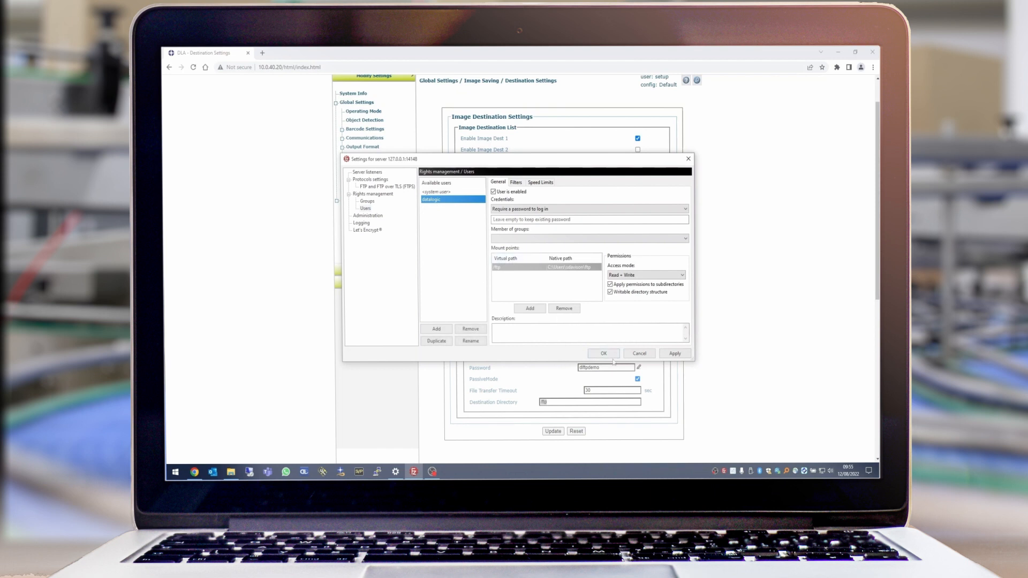
left_click(603, 354)
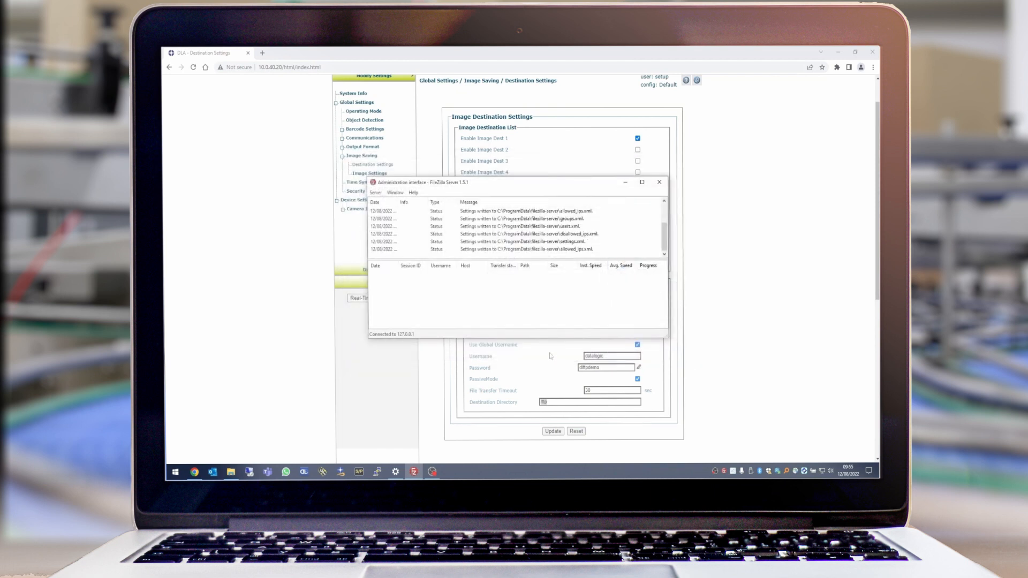
left_click(659, 182)
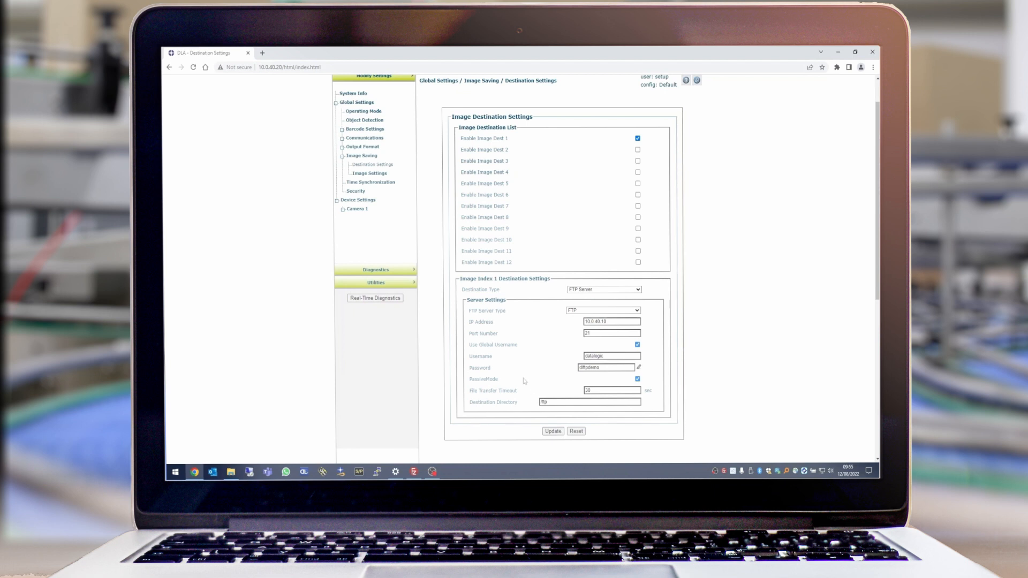
mouse_move(405, 249)
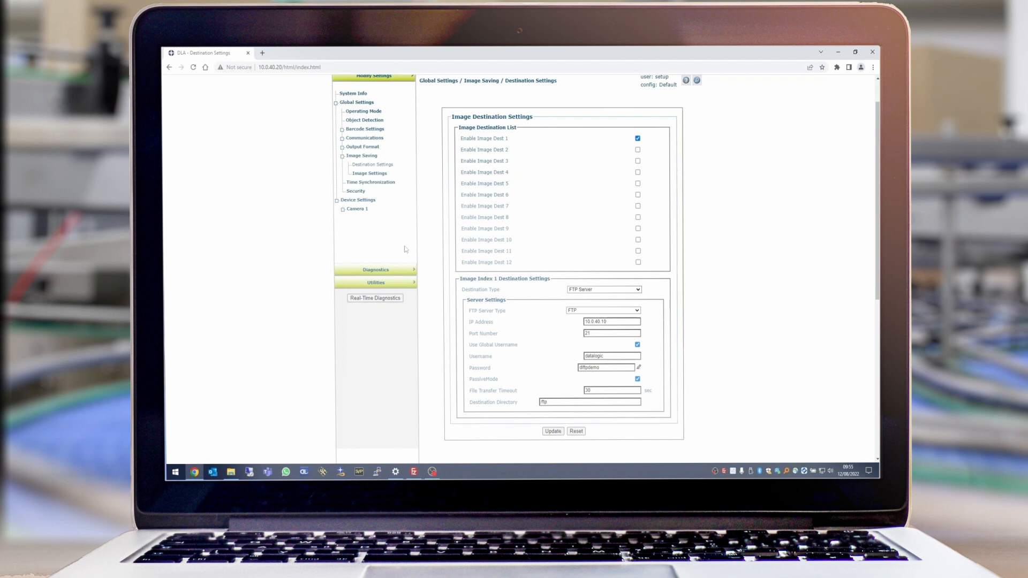
mouse_move(370, 173)
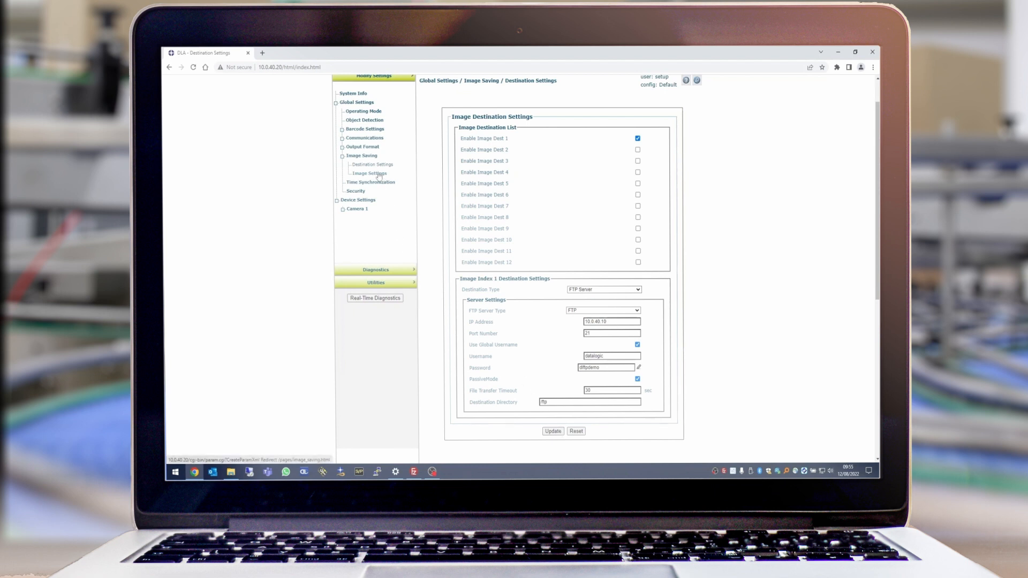
Select Image Saving > Image Settings in the navigation tree
left_click(368, 173)
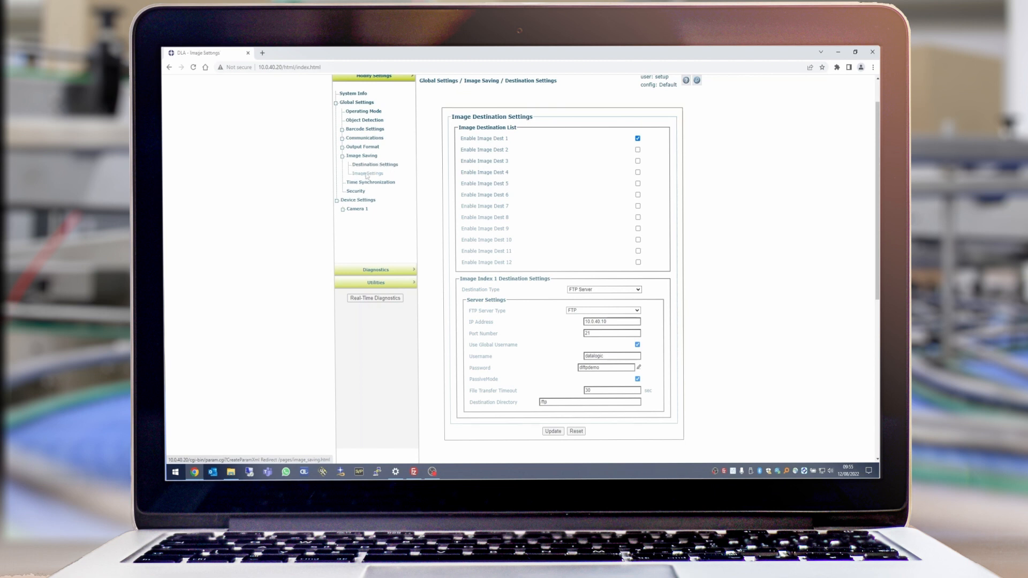
left_click(368, 174)
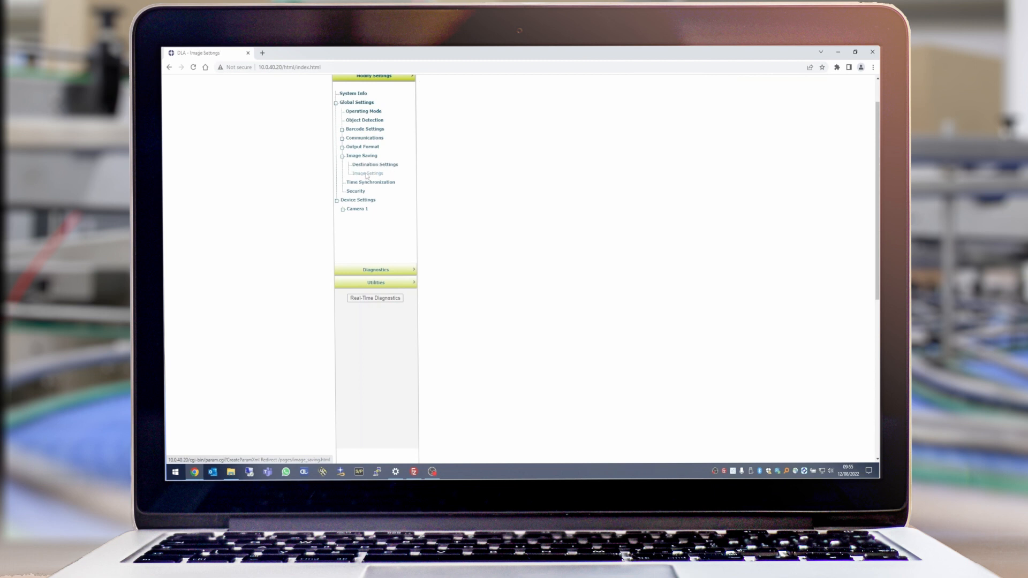
Review Image Index 1: quality-80 JPEG saved to destination 1 for all reads
left_click(368, 173)
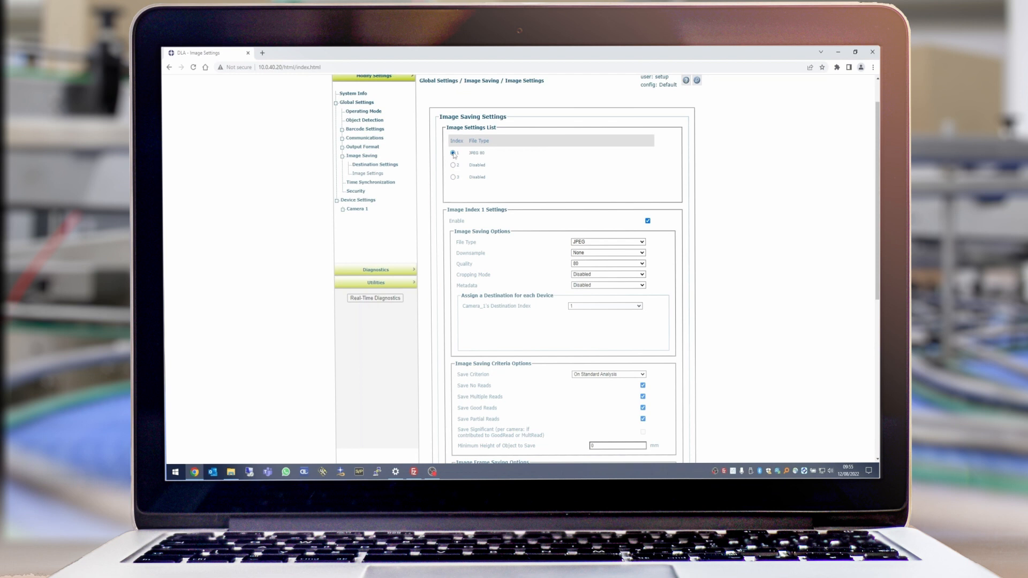
mouse_move(523, 218)
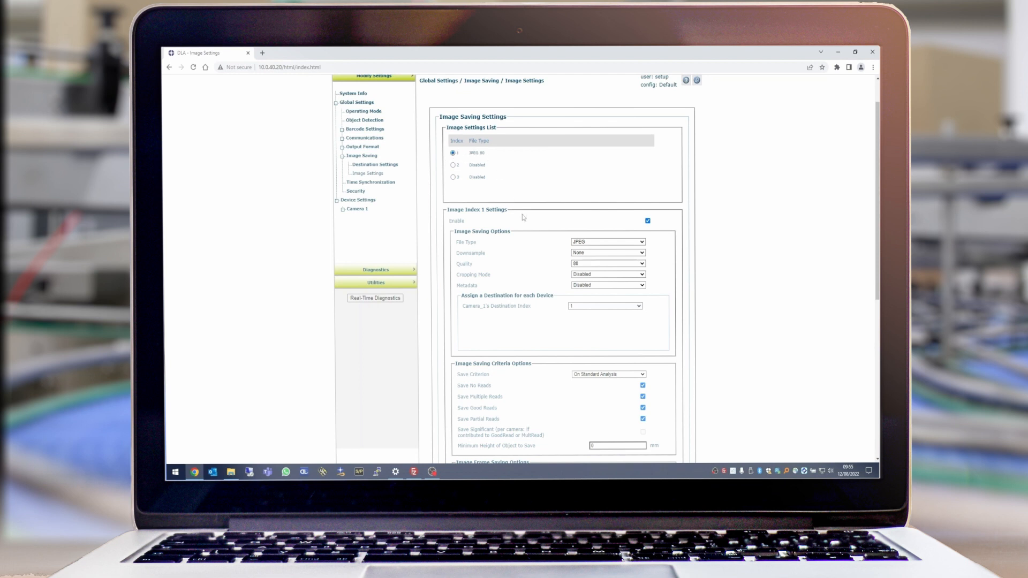
scroll("down", 3)
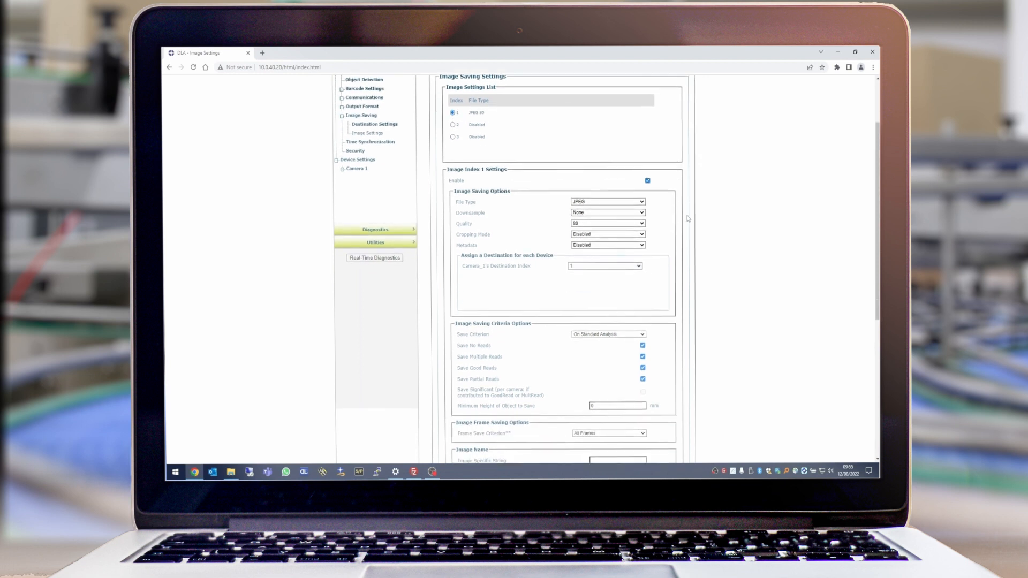
scroll("down", 3)
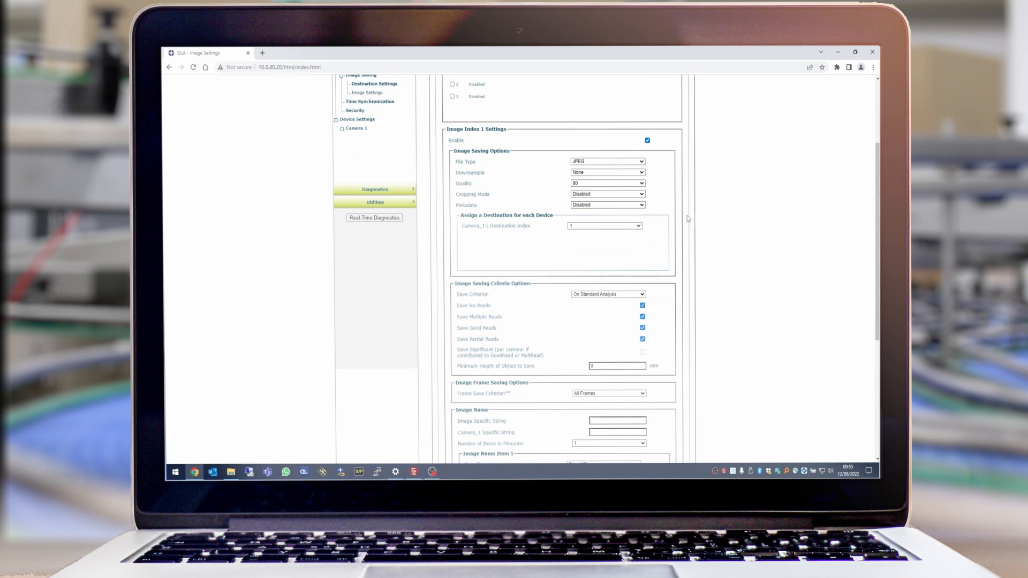
mouse_move(594, 162)
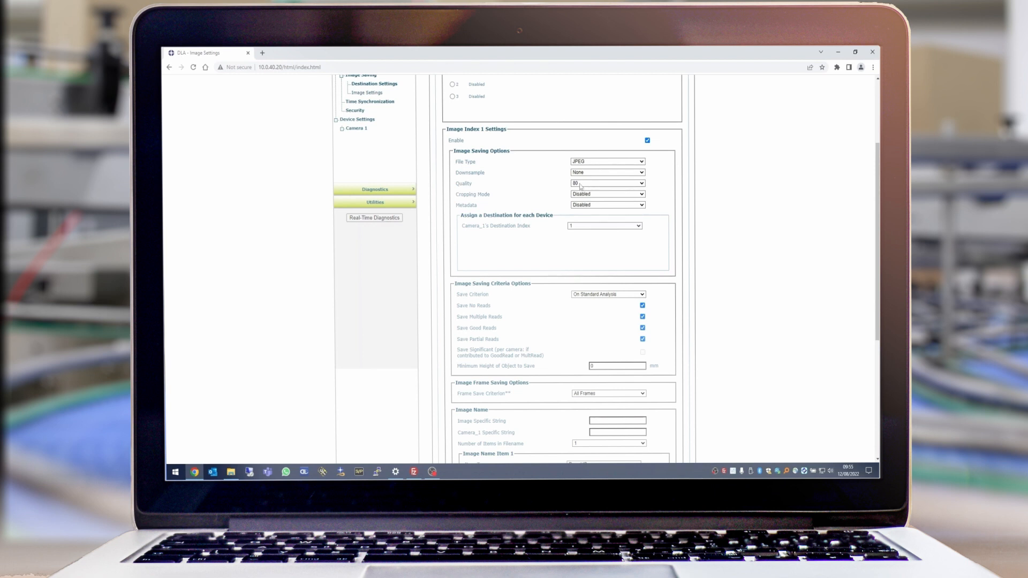
scroll("down", 3)
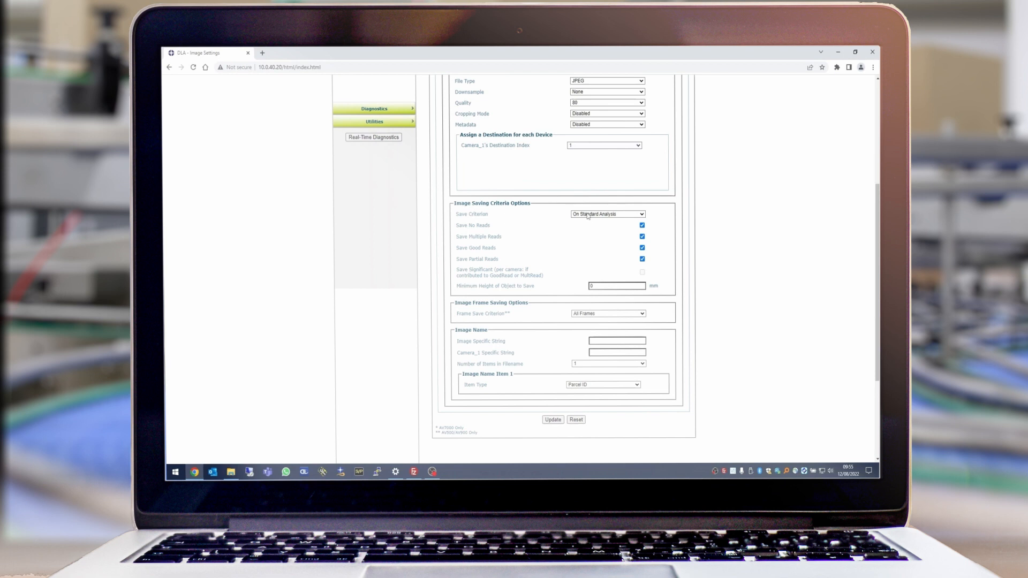
mouse_move(544, 244)
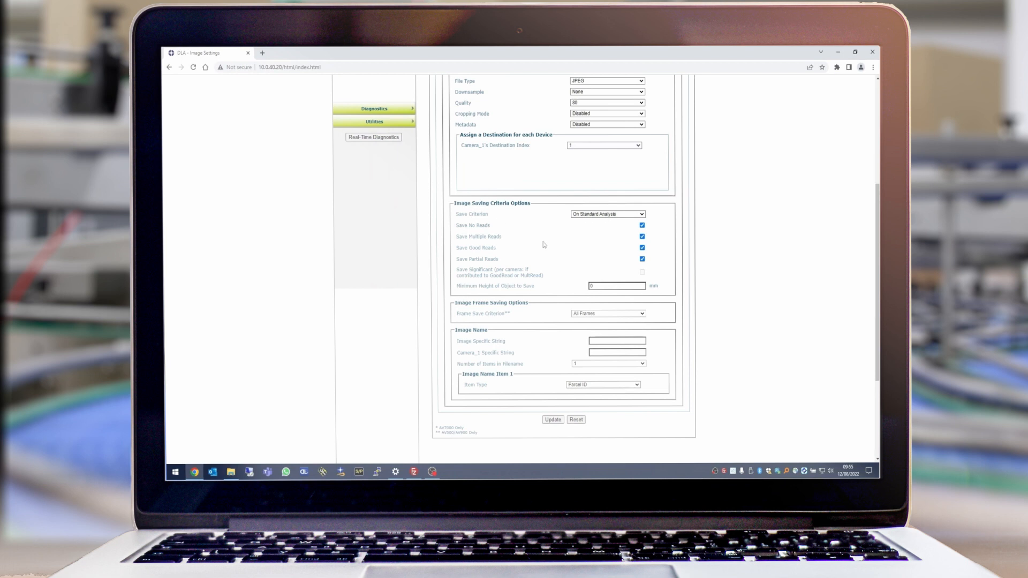
mouse_move(502, 235)
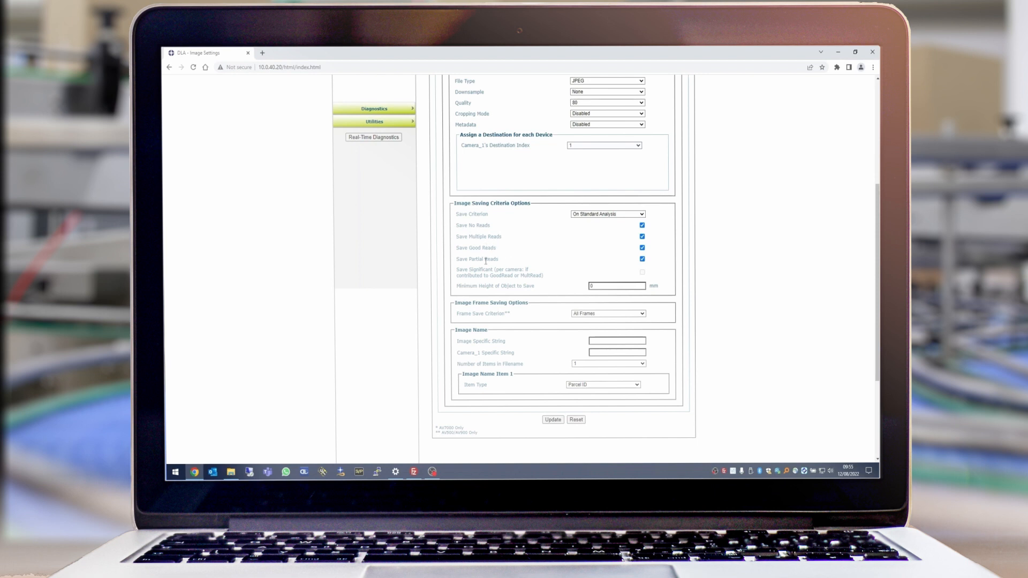
mouse_move(549, 412)
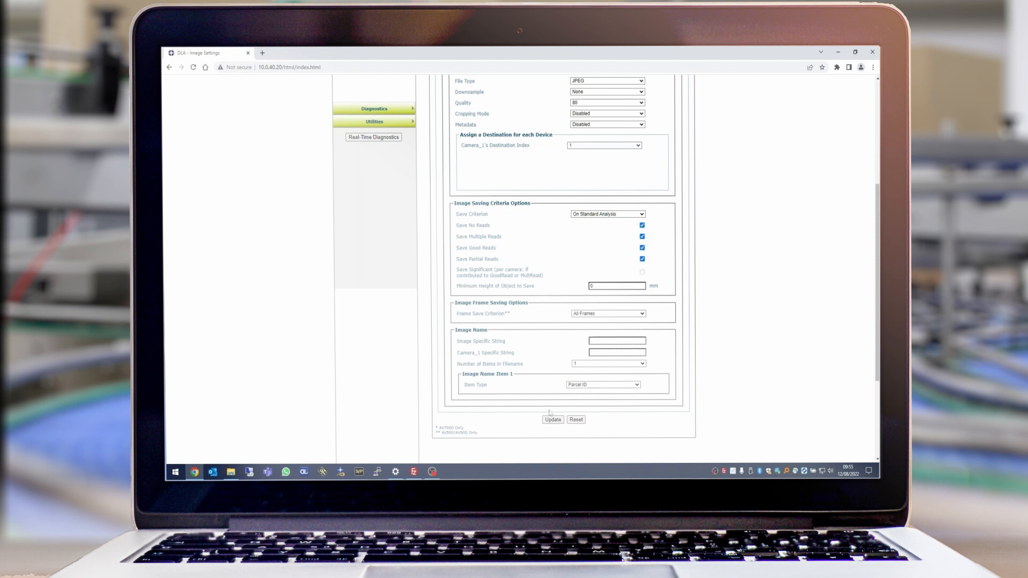
scroll("up", 3)
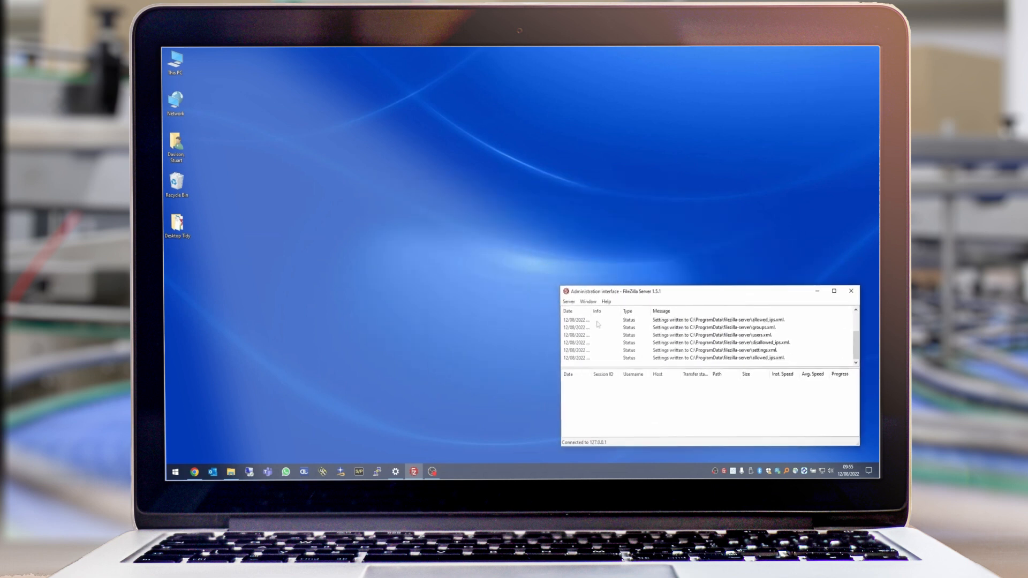
Show the empty ftp folder in File Explorer with the FileZilla Server log beside it
left_click(229, 471)
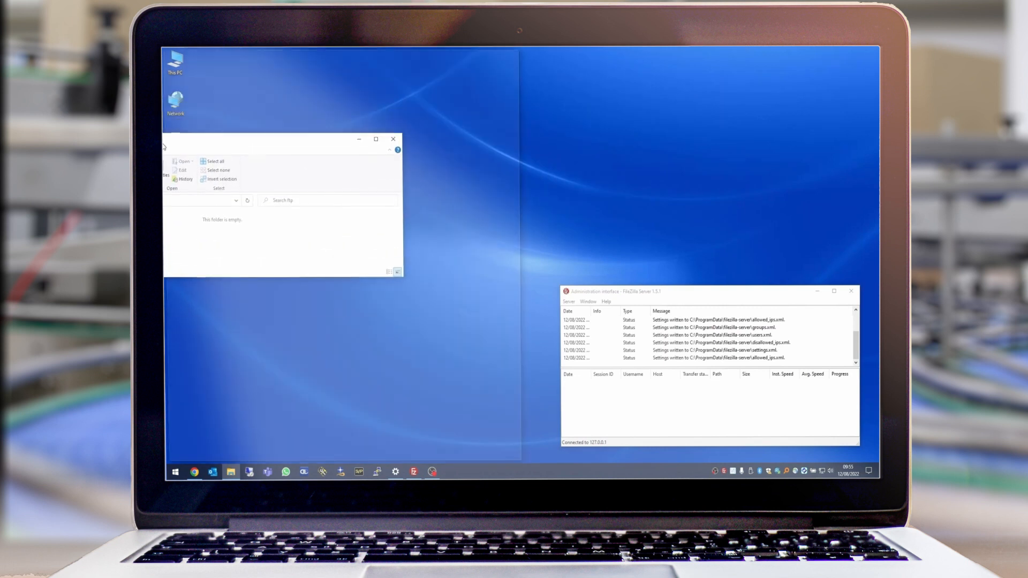
left_click(376, 139)
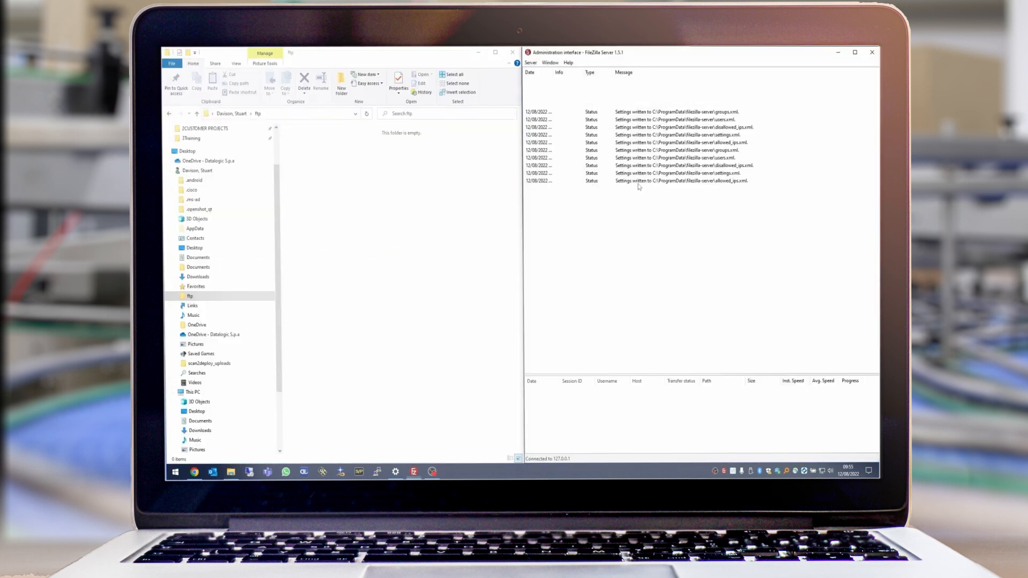
mouse_move(617, 278)
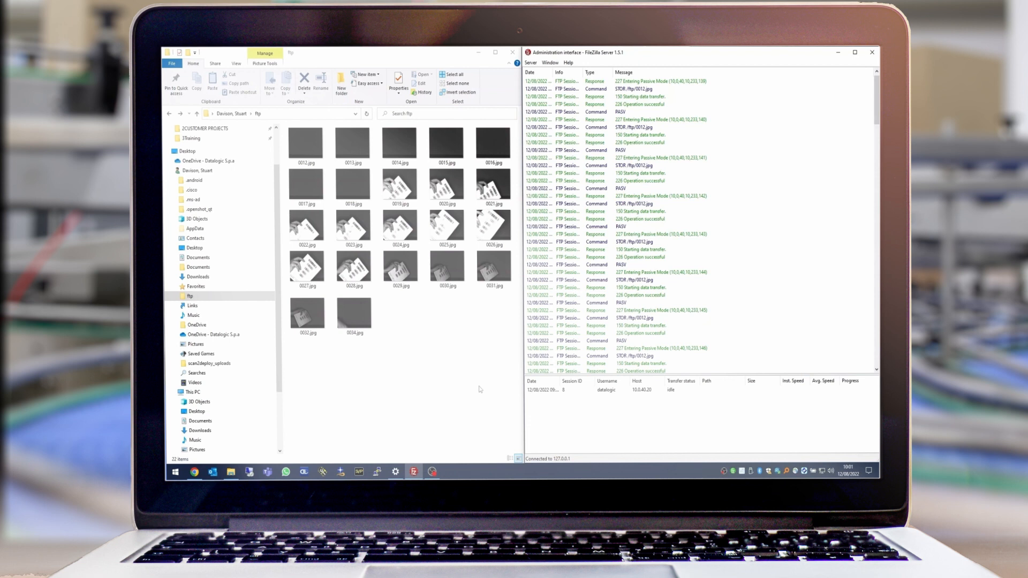
mouse_move(378, 243)
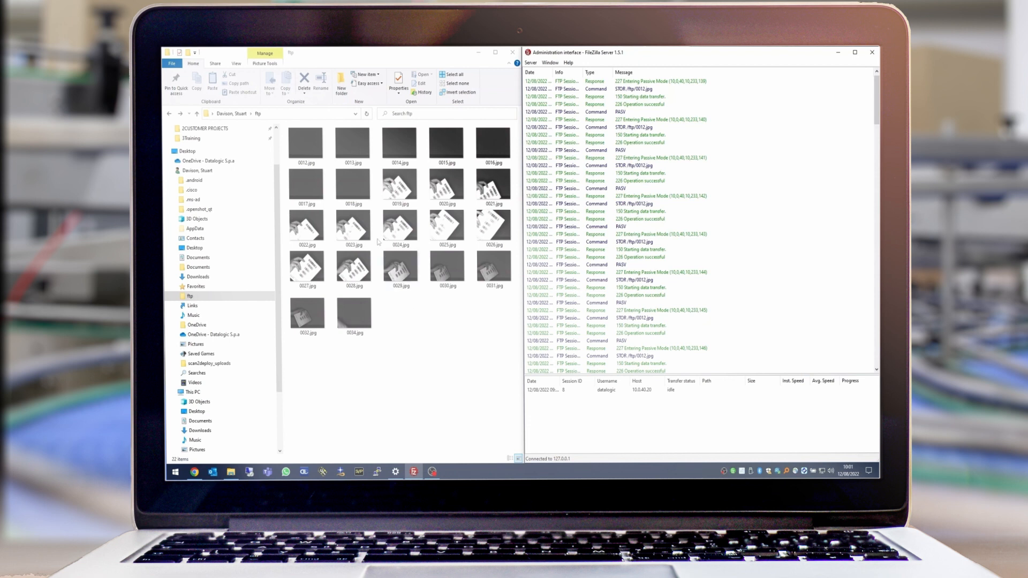